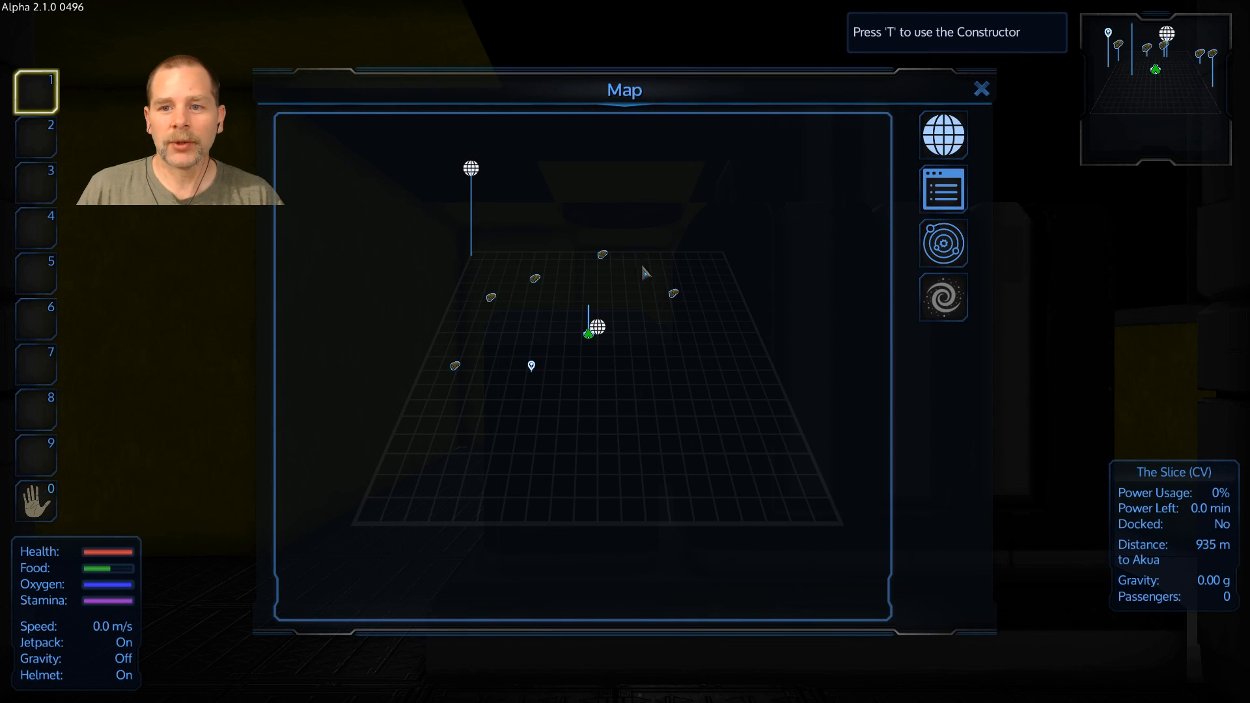
Lock Ningues Orbit as the travel target from the map's destination list.
left_click(943, 188)
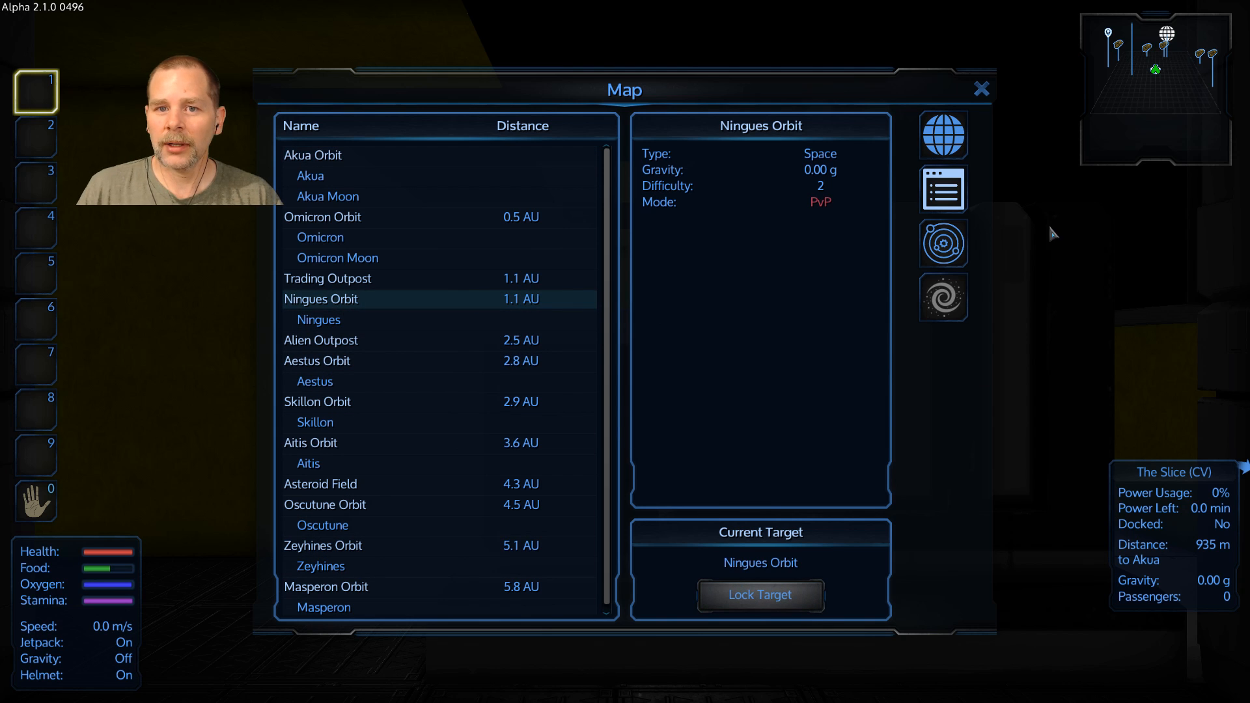
left_click(982, 89)
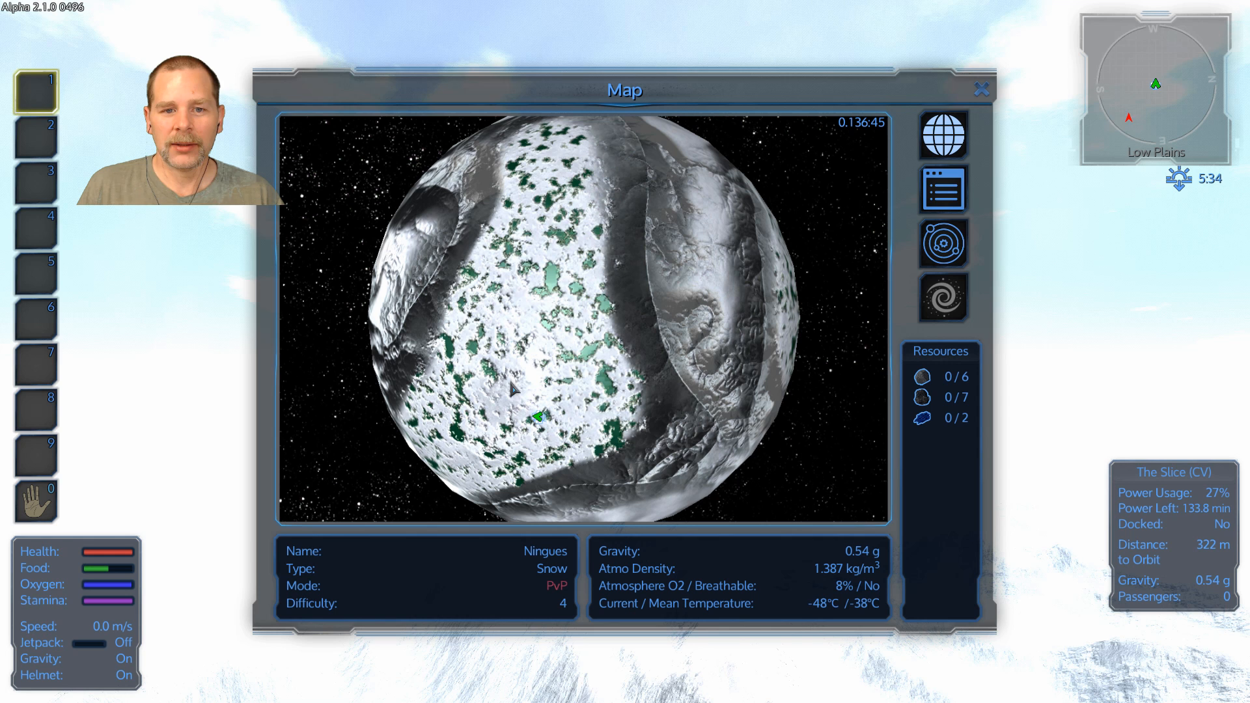
mouse_move(531, 327)
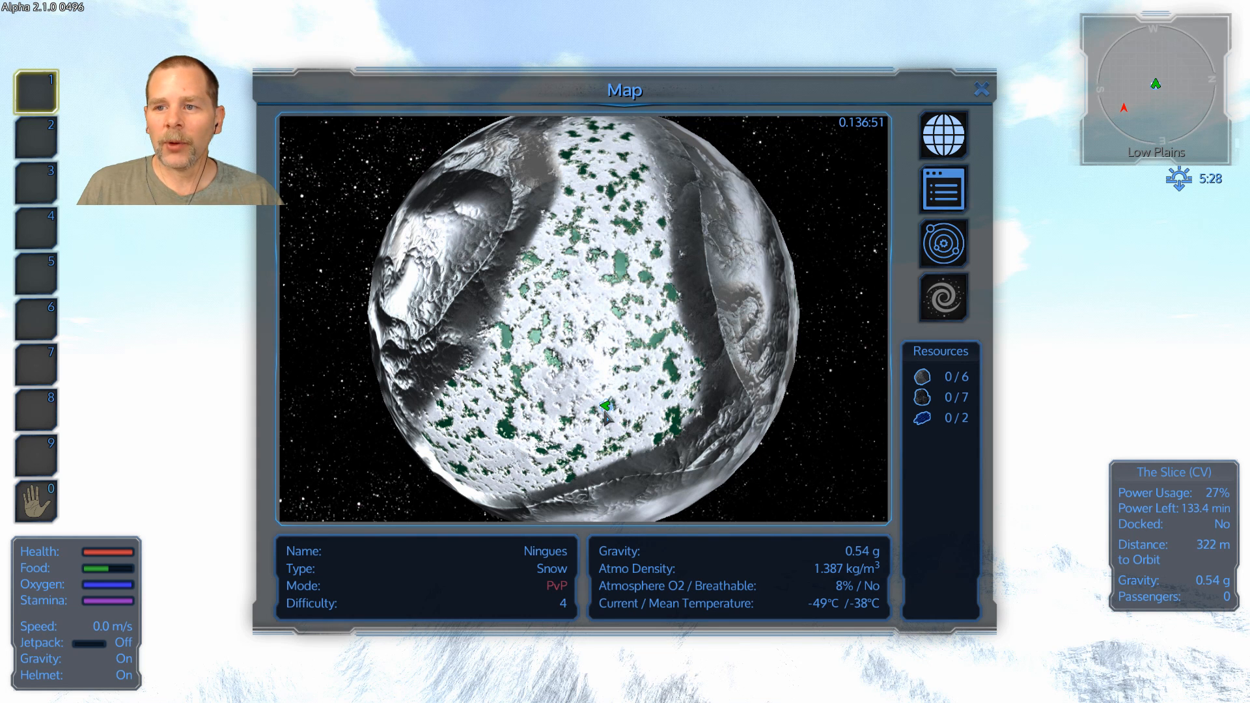
mouse_move(853, 390)
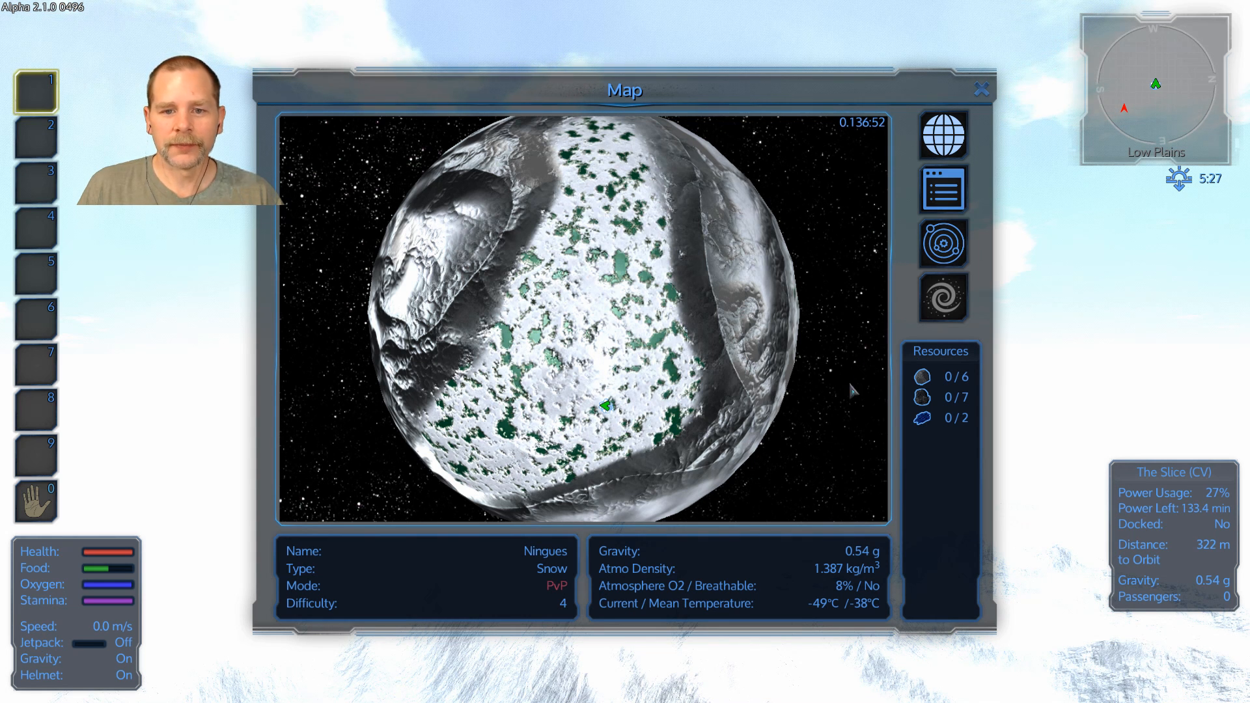
Close the Ningues planet map after reviewing its gravity and temperature.
left_click(981, 89)
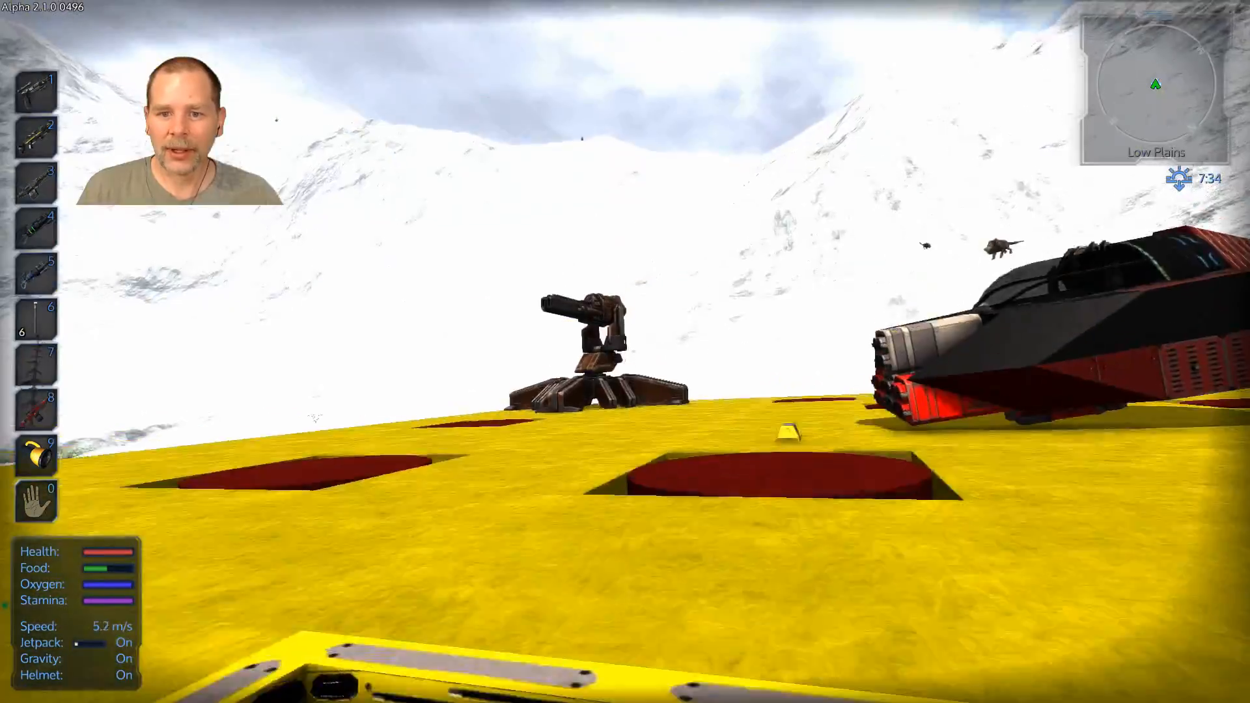
Take the loot from the Rocket Drone wreck and board the small vessel.
key("t")
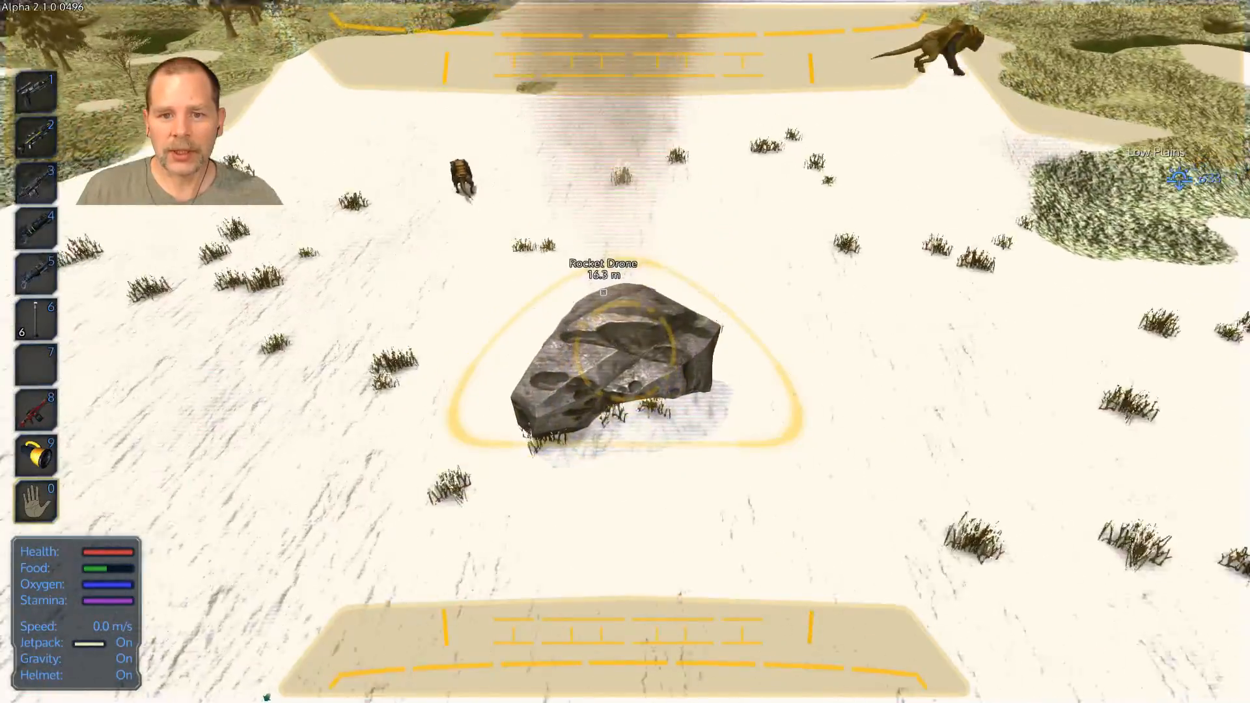
key("t")
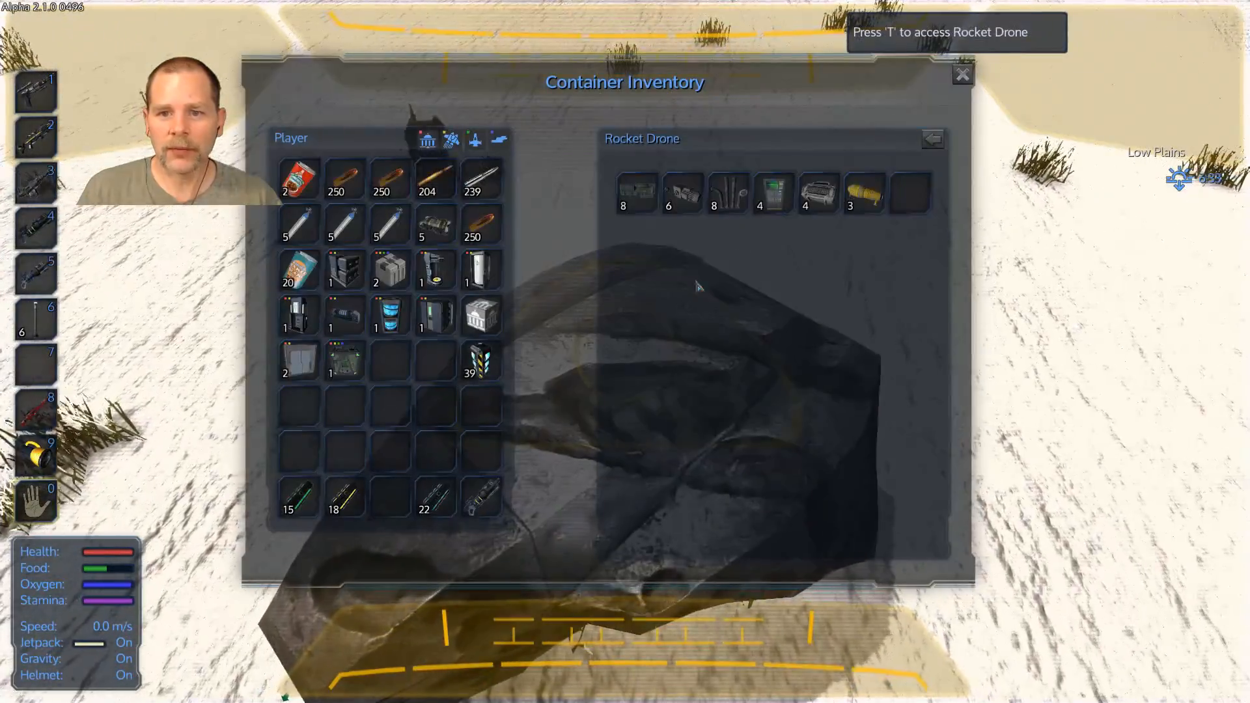
left_click(962, 73)
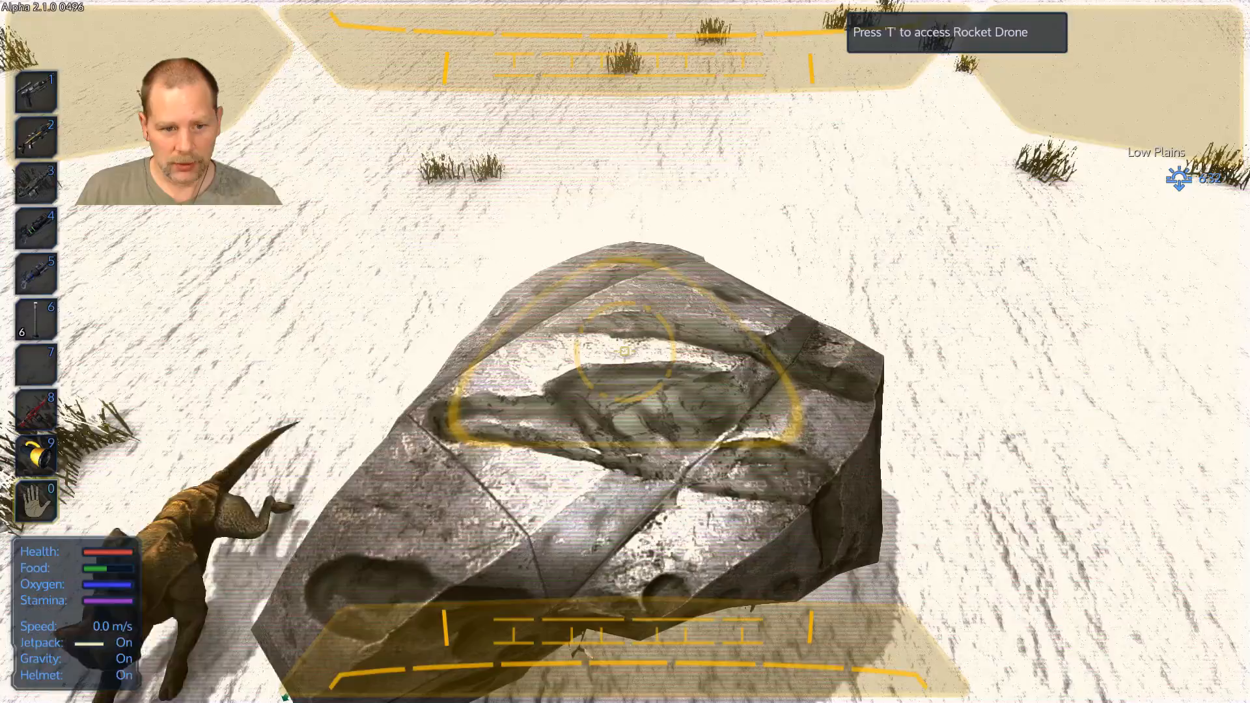
key("t")
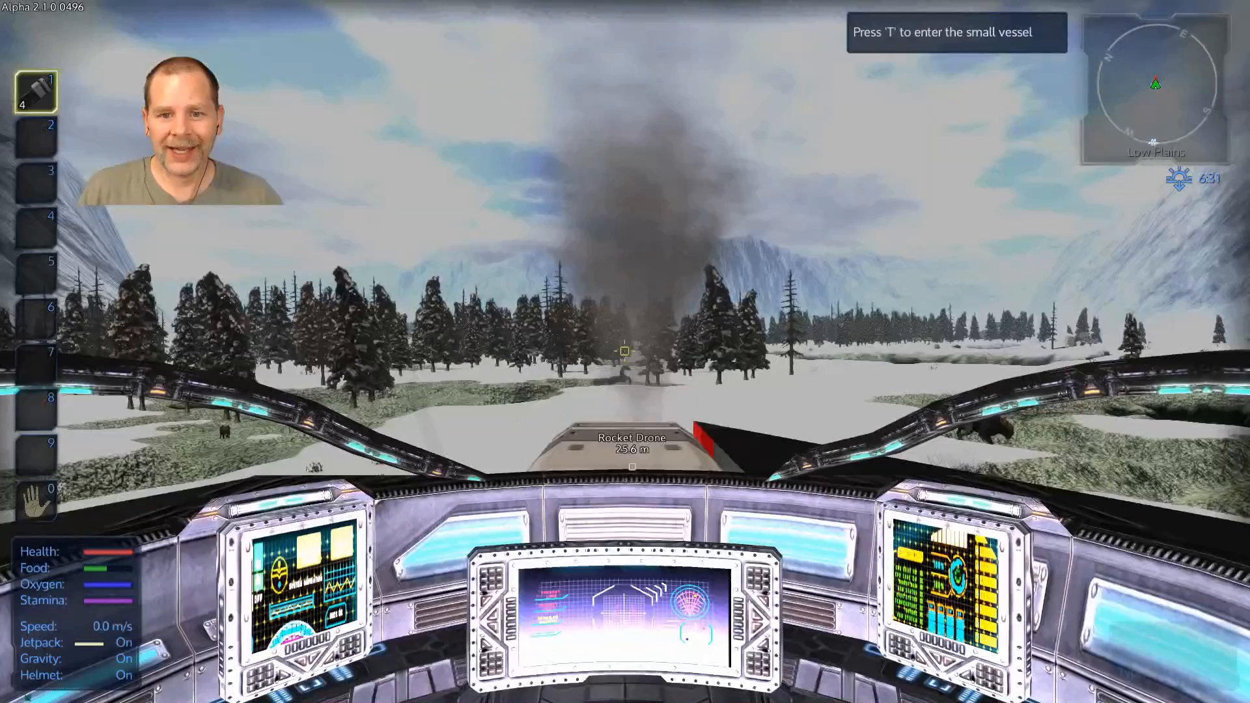
key("t")
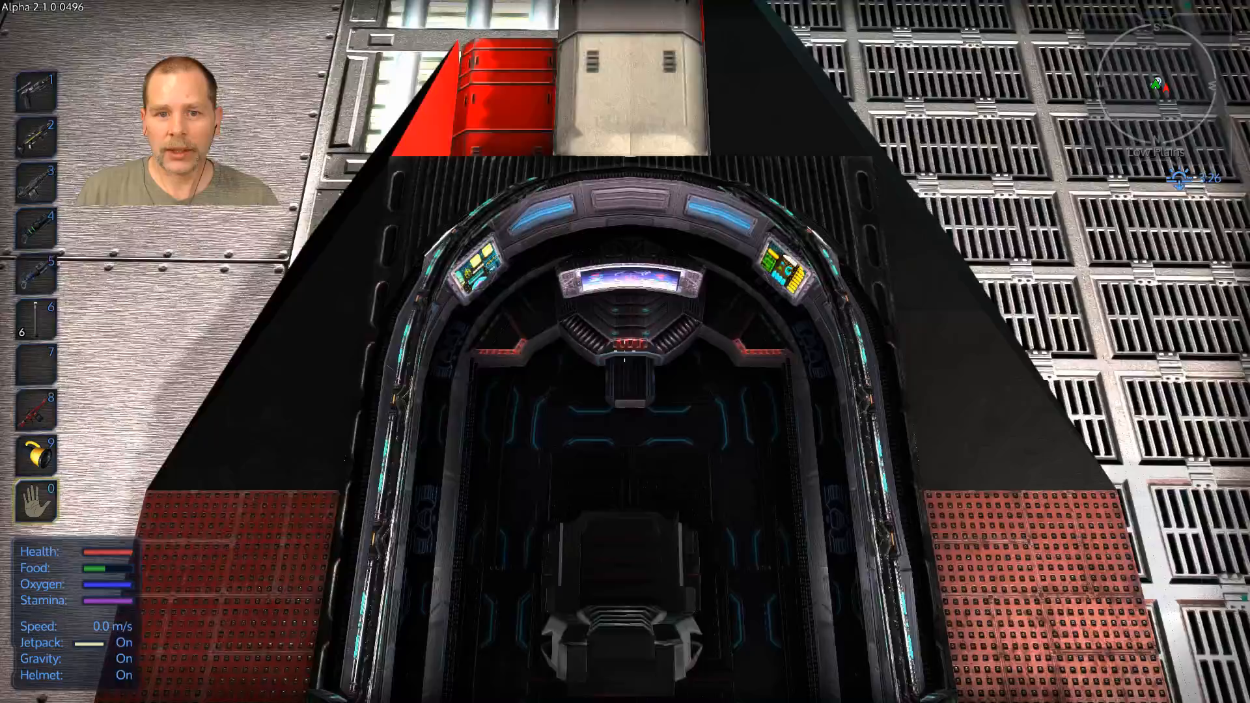
Get into the docked small vessel's cockpit.
key("i")
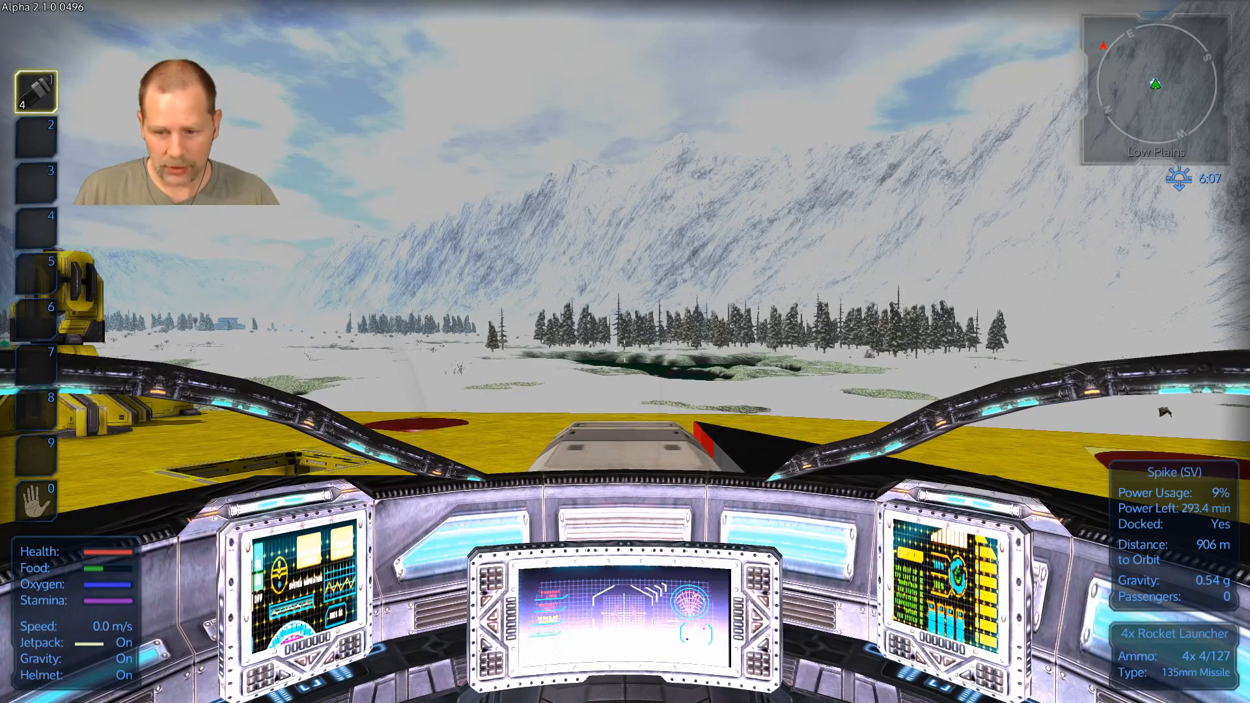
Climb out of Spike's cockpit onto the yellow base platform.
key("f")
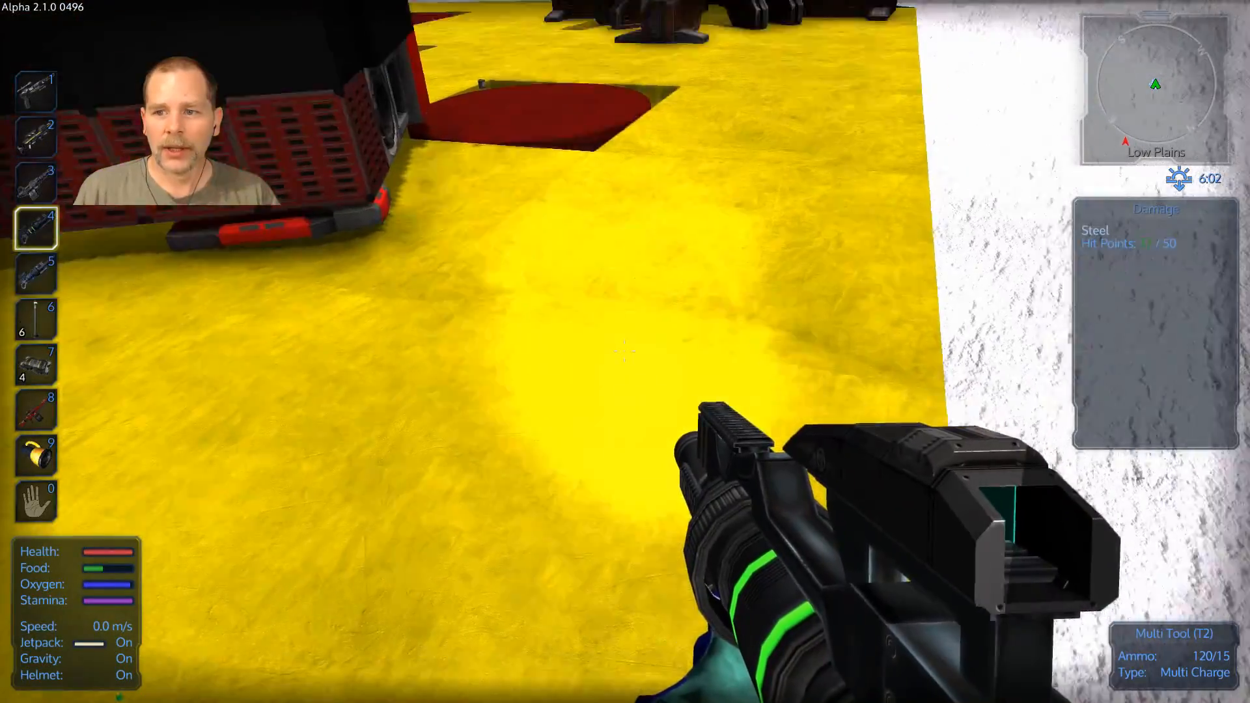
left_click(625, 352)
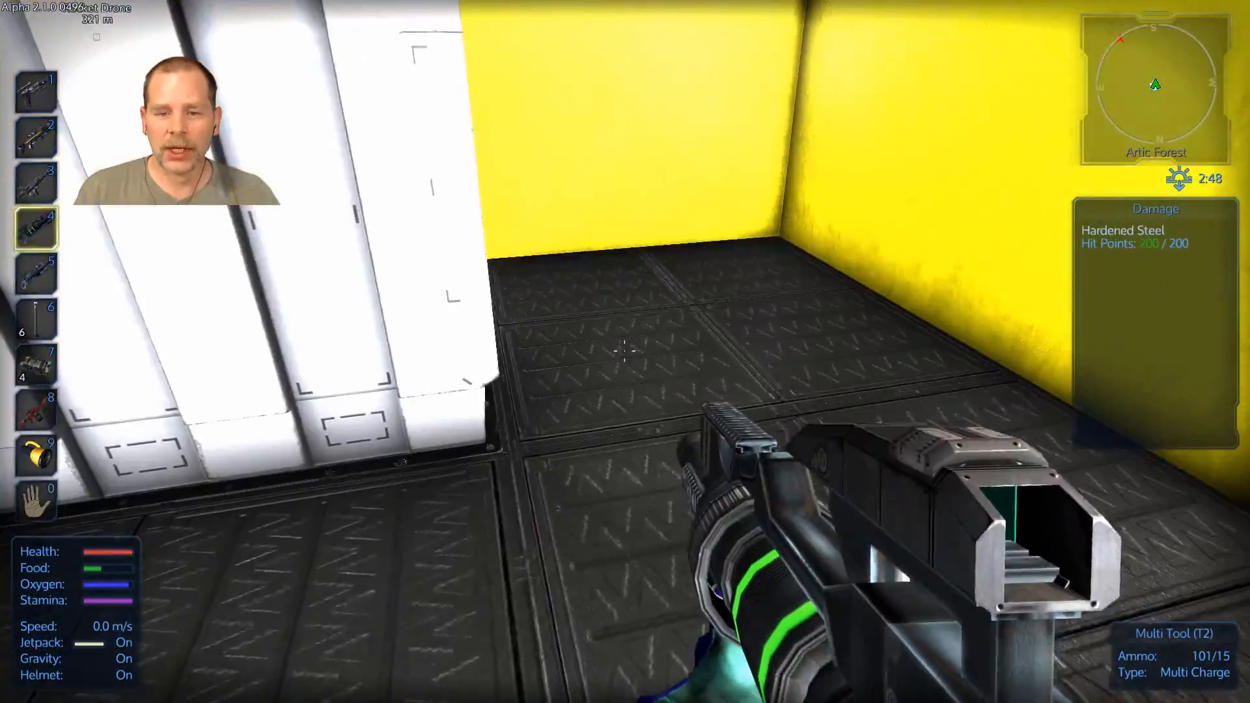
mouse_move(624, 352)
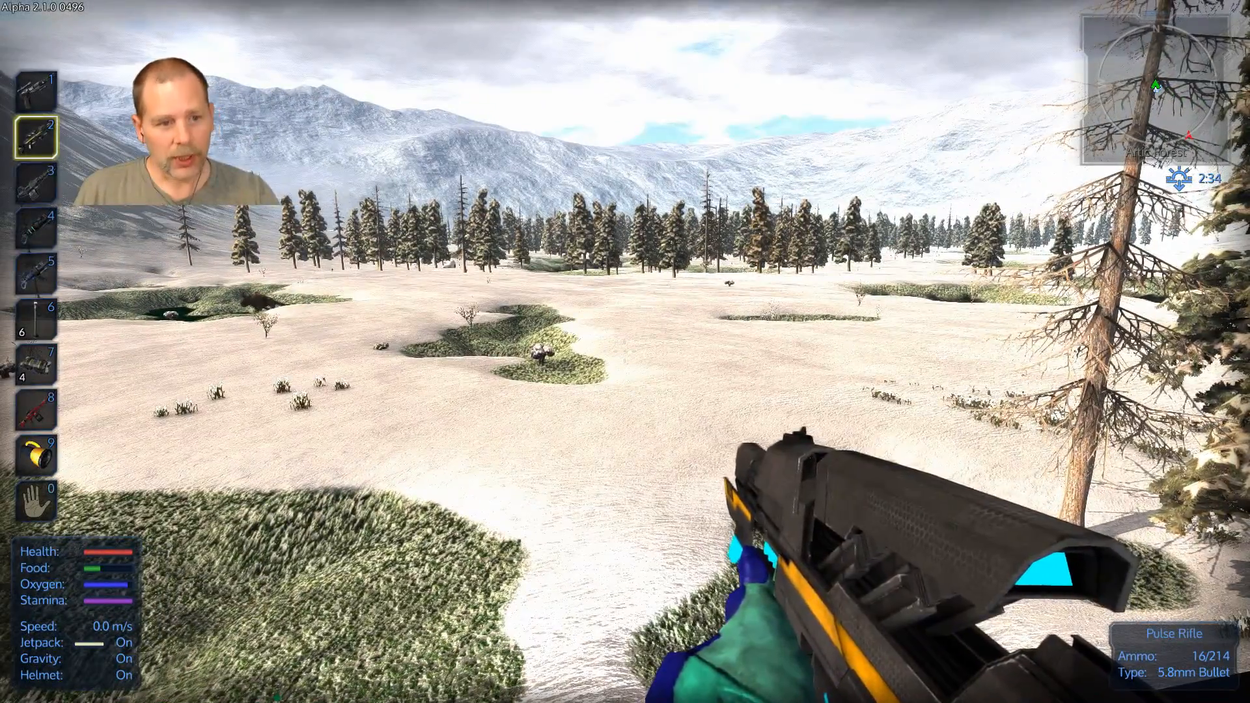
Bring up the player inventory to rearrange the toolbar items.
key("i")
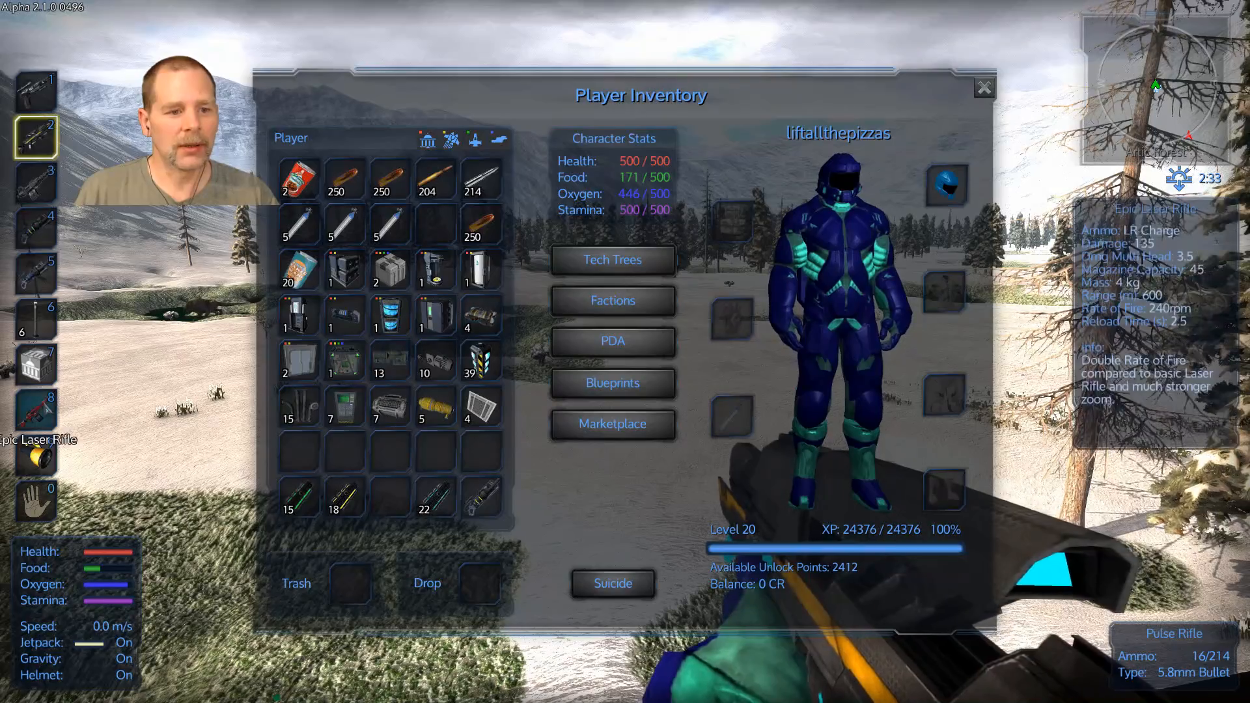
mouse_move(343, 269)
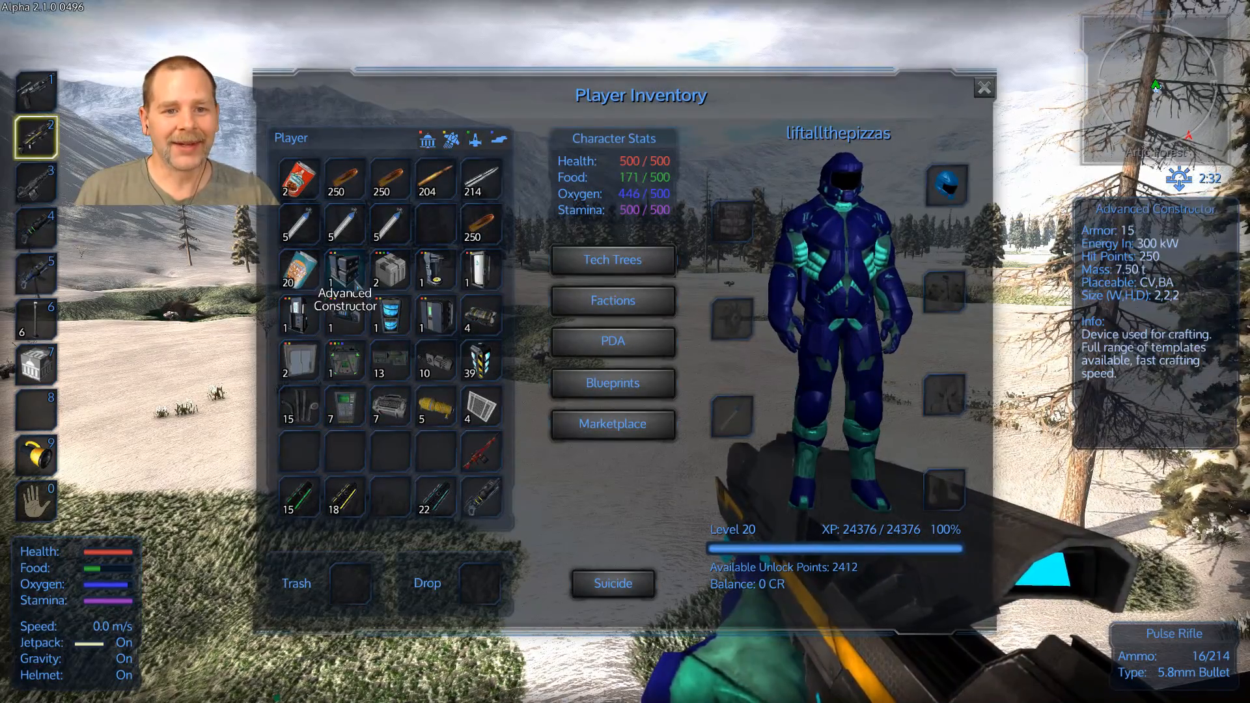
mouse_move(297, 315)
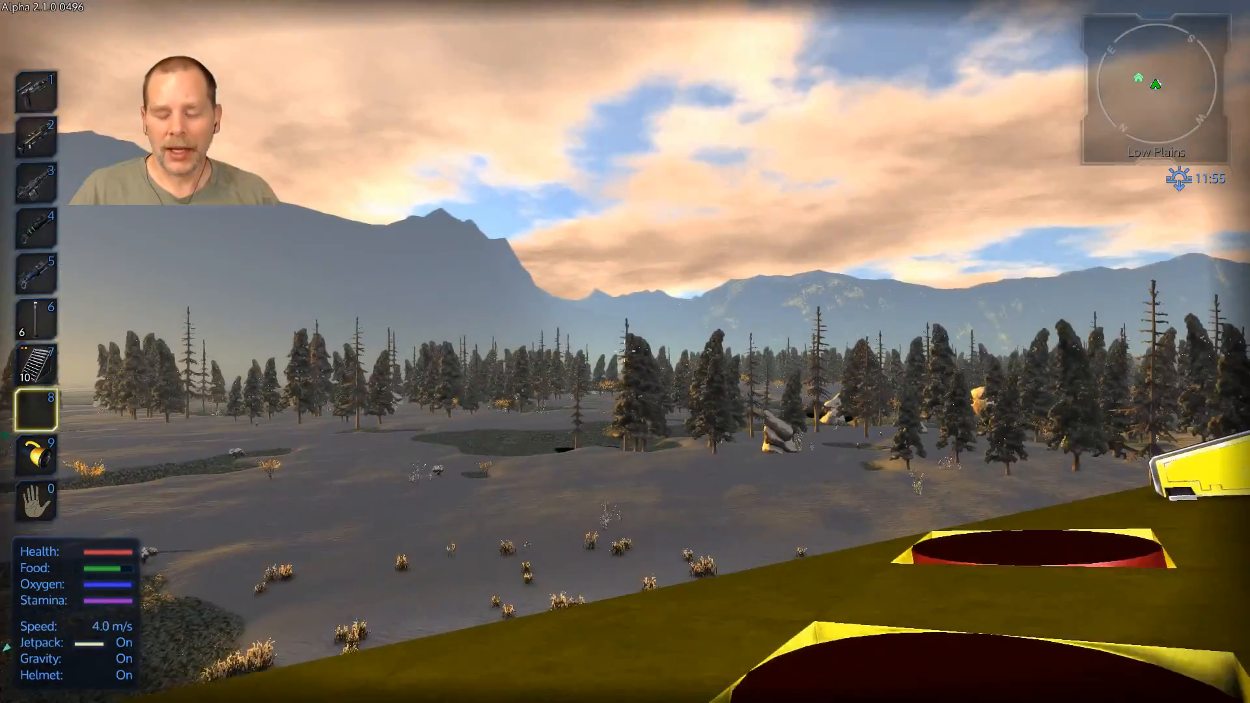
Check the building block stock in the inventory, then ready hotbar slot 2.
key("i")
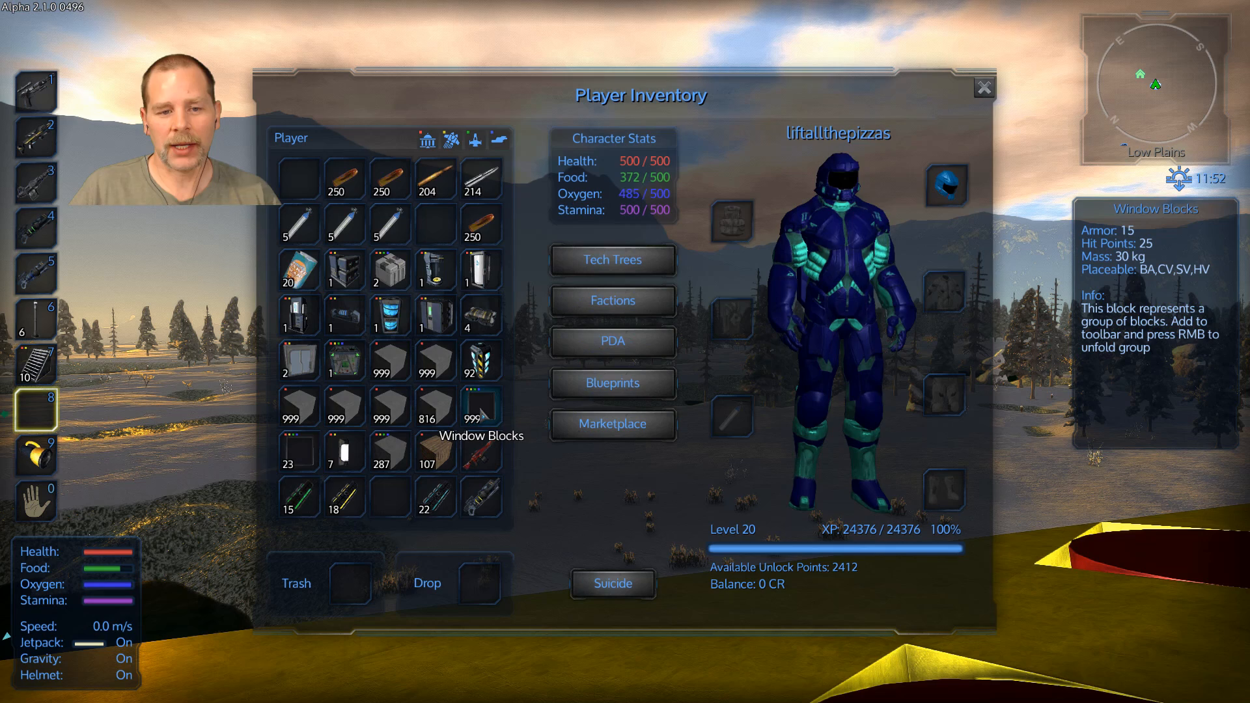
mouse_move(388, 406)
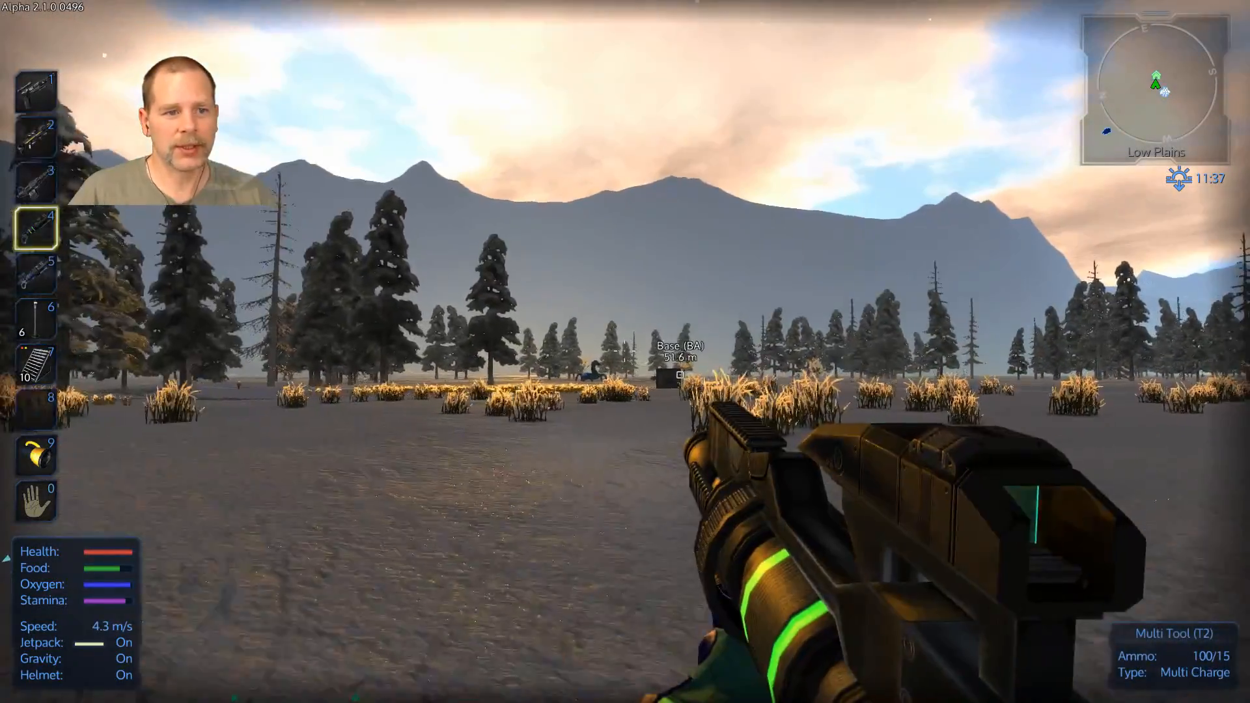
key("2")
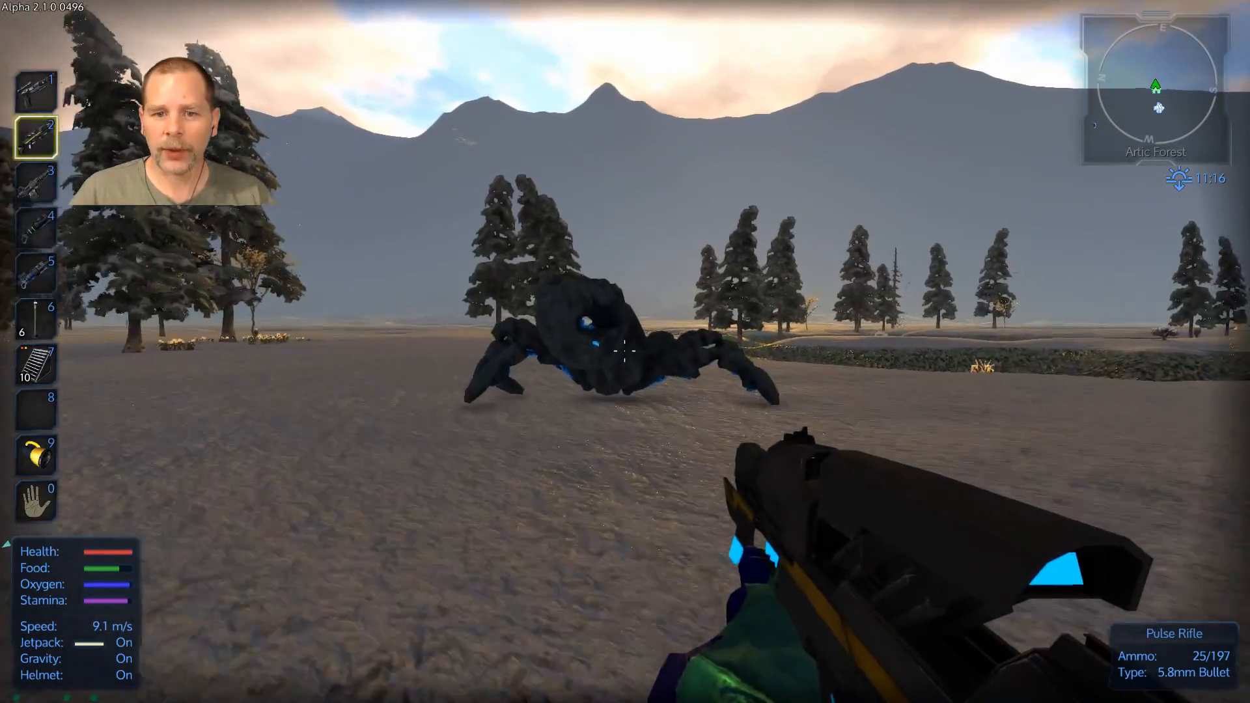
Take the dead arachnid's loot and close its inventory.
key("t")
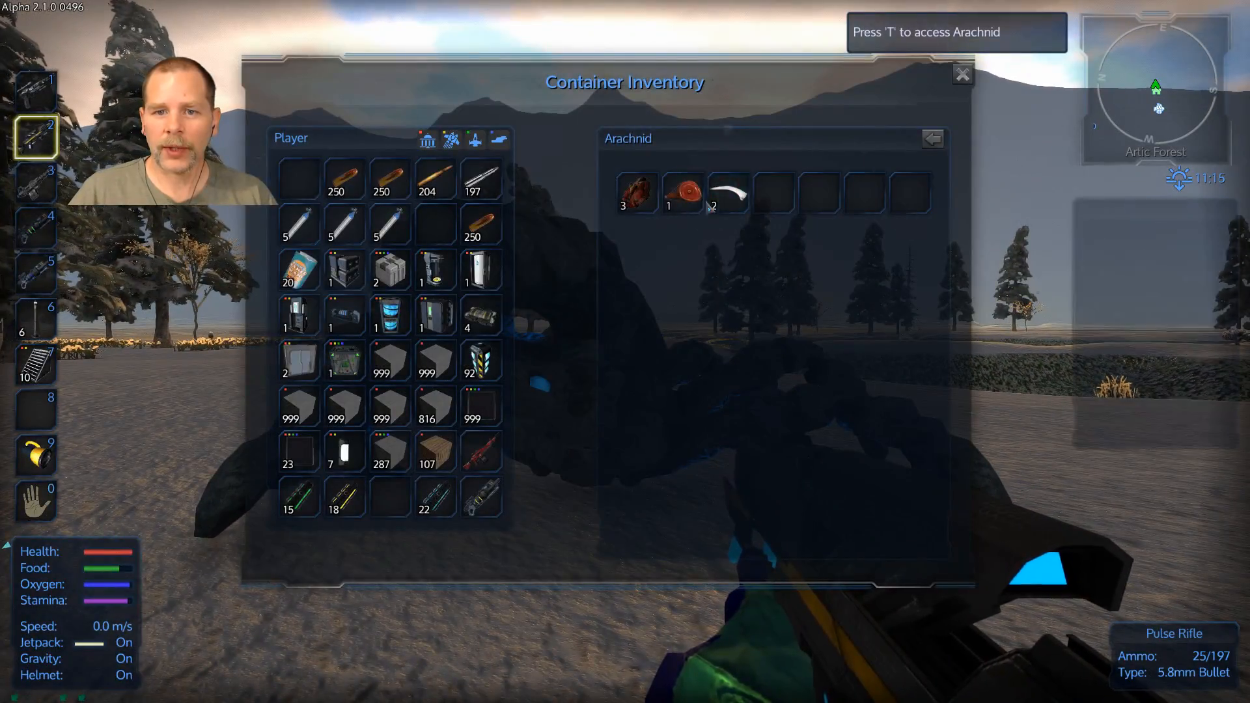
left_click(962, 74)
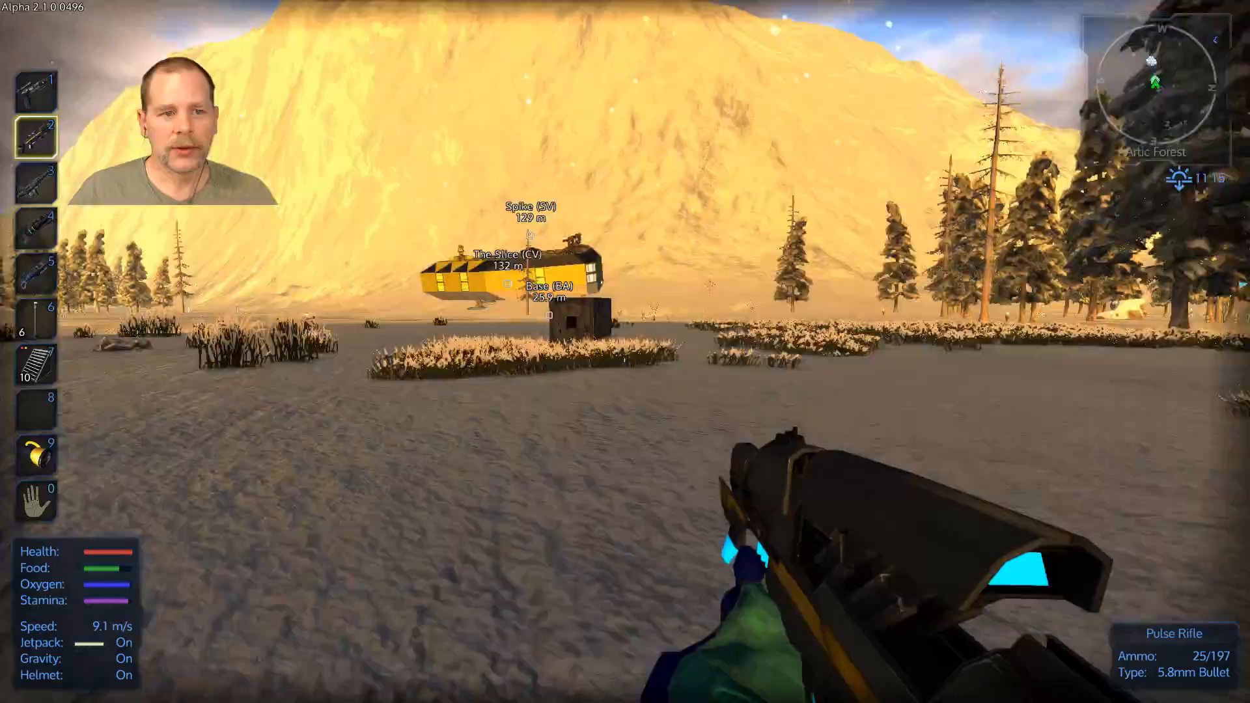
Equip the concrete block from hotbar slot 8 and lay blocks along the foundation.
key("i")
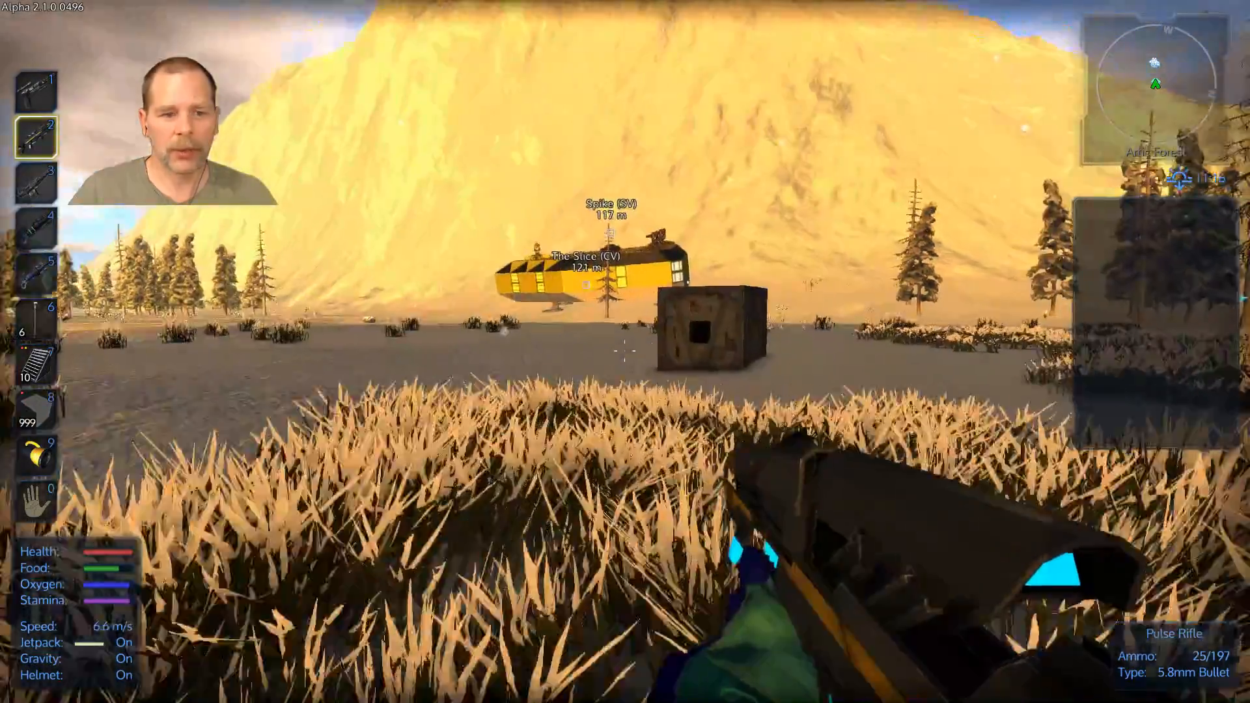
key("8")
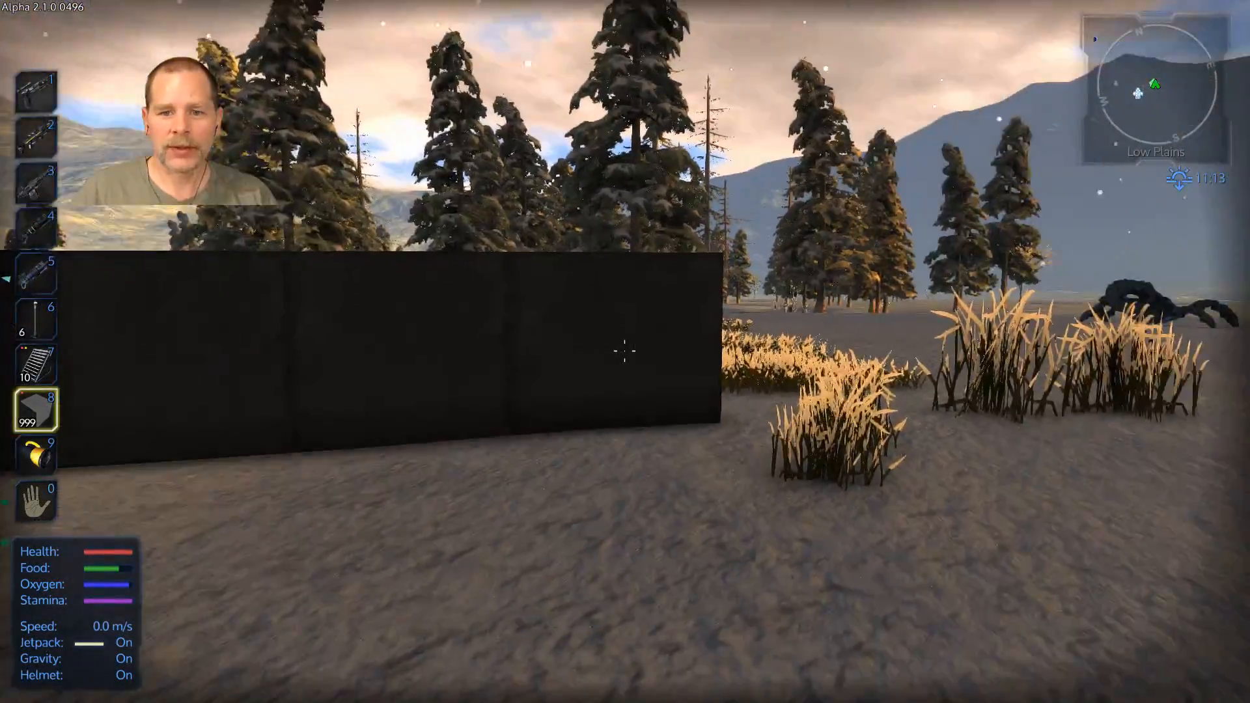
key("w")
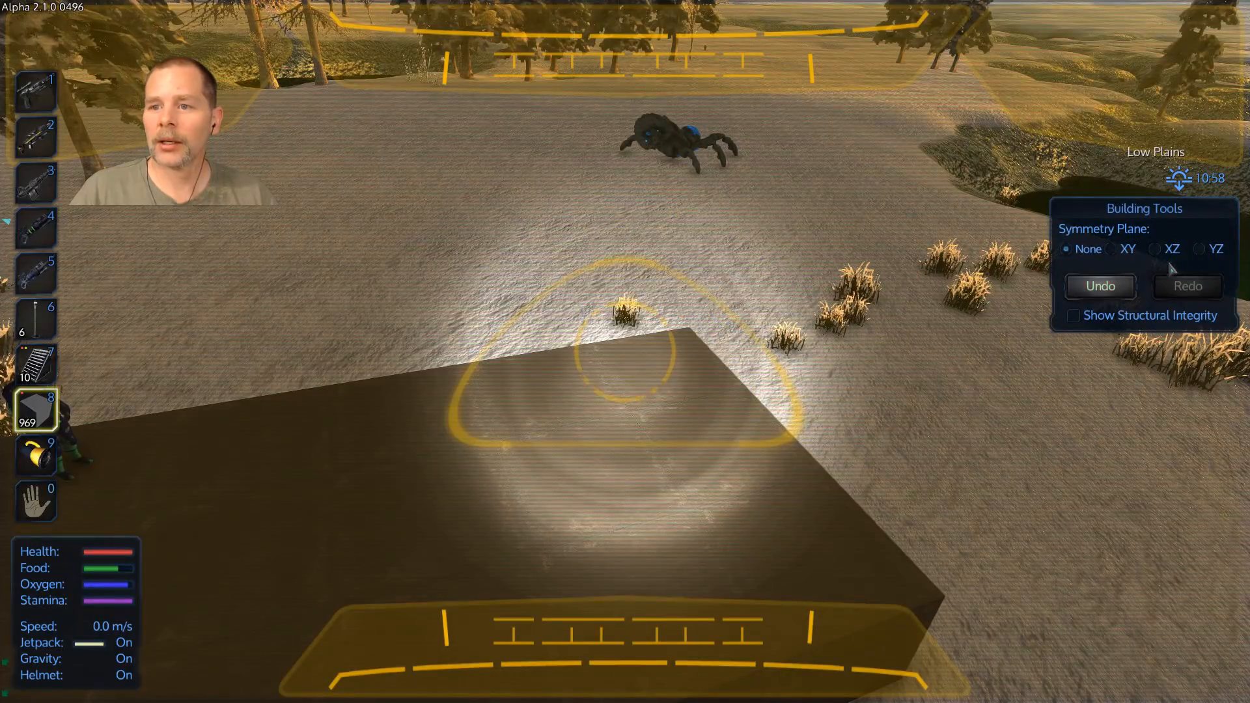
Place additional concrete blocks along the foundation edge.
left_click(1201, 249)
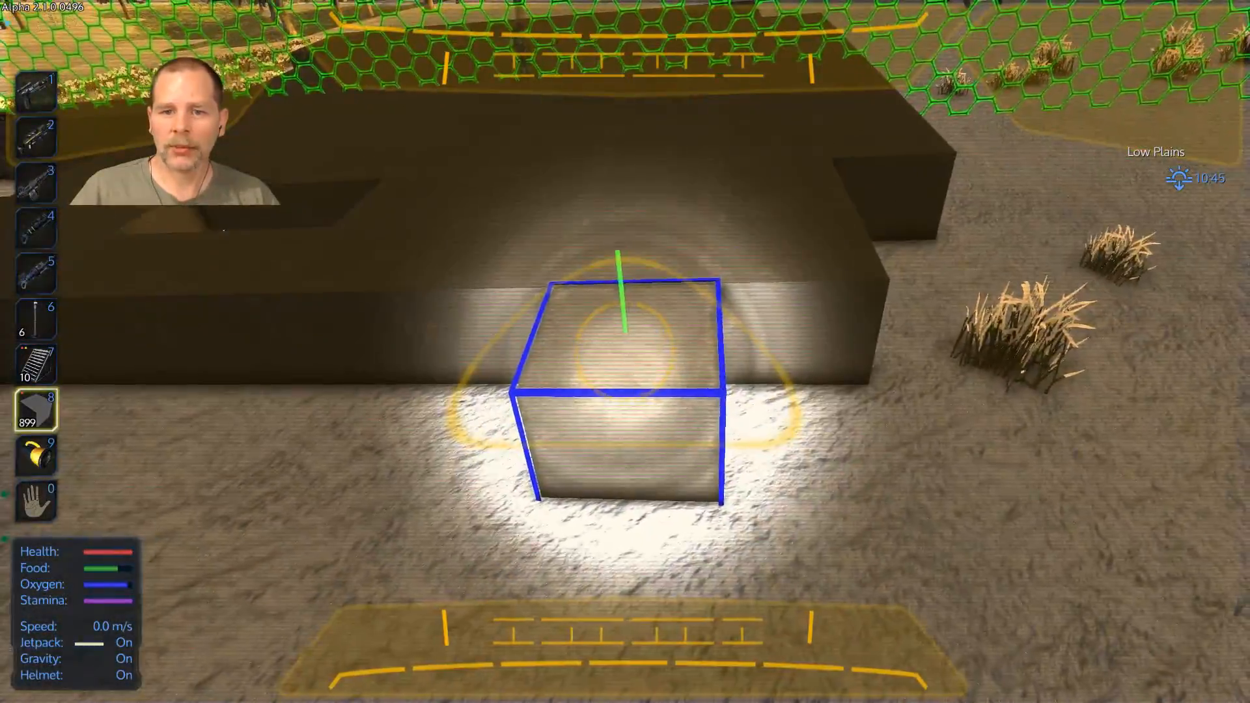
mouse_move(625, 351)
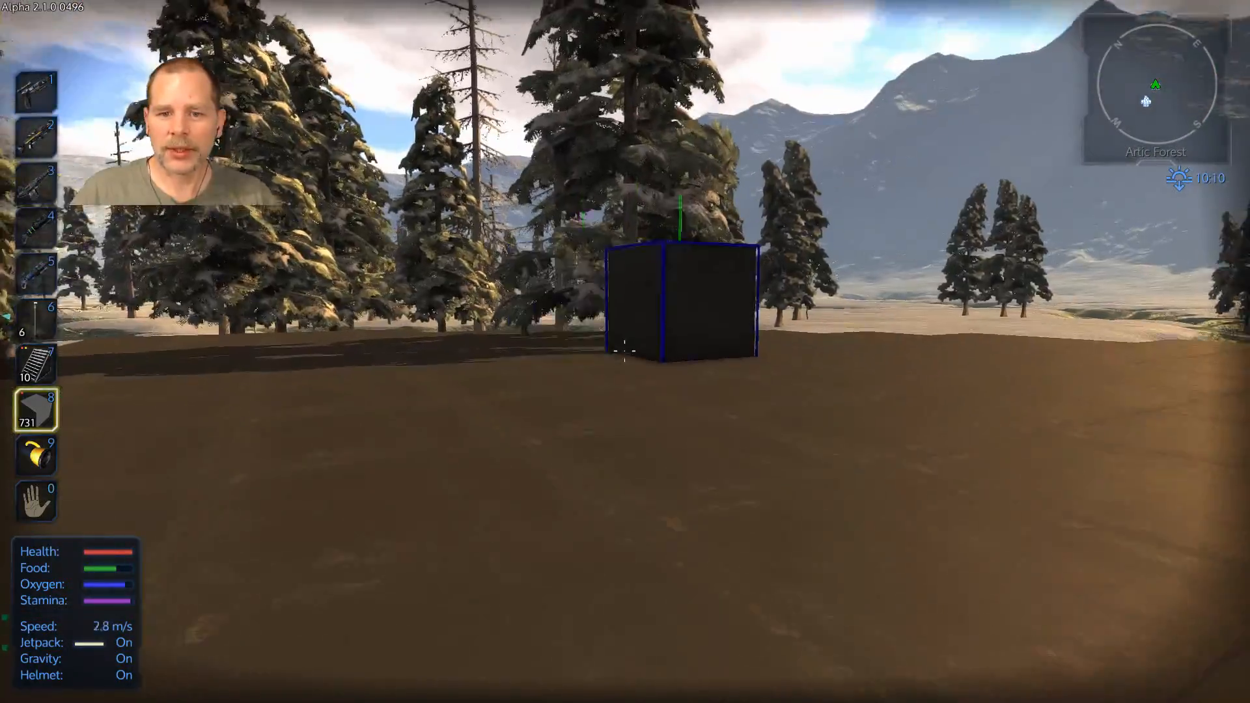
Place another concrete block from hotbar slot 1 at the foundation edge by the trees.
key("1")
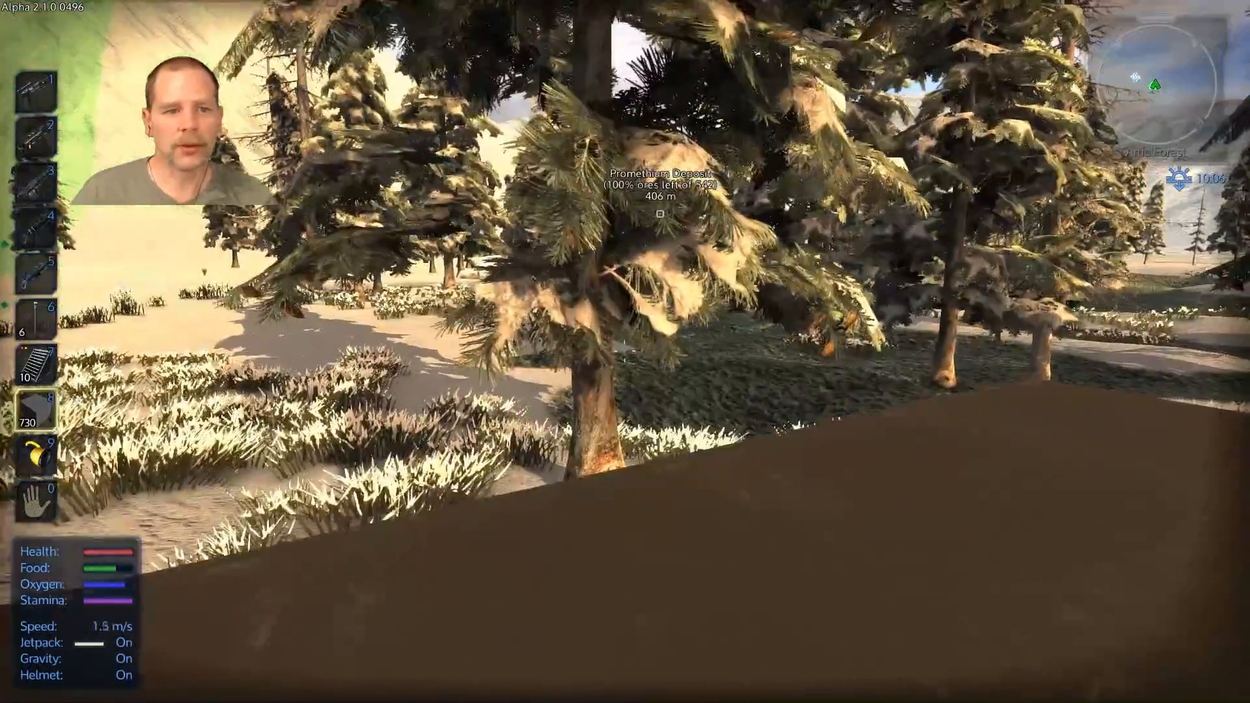
key("1")
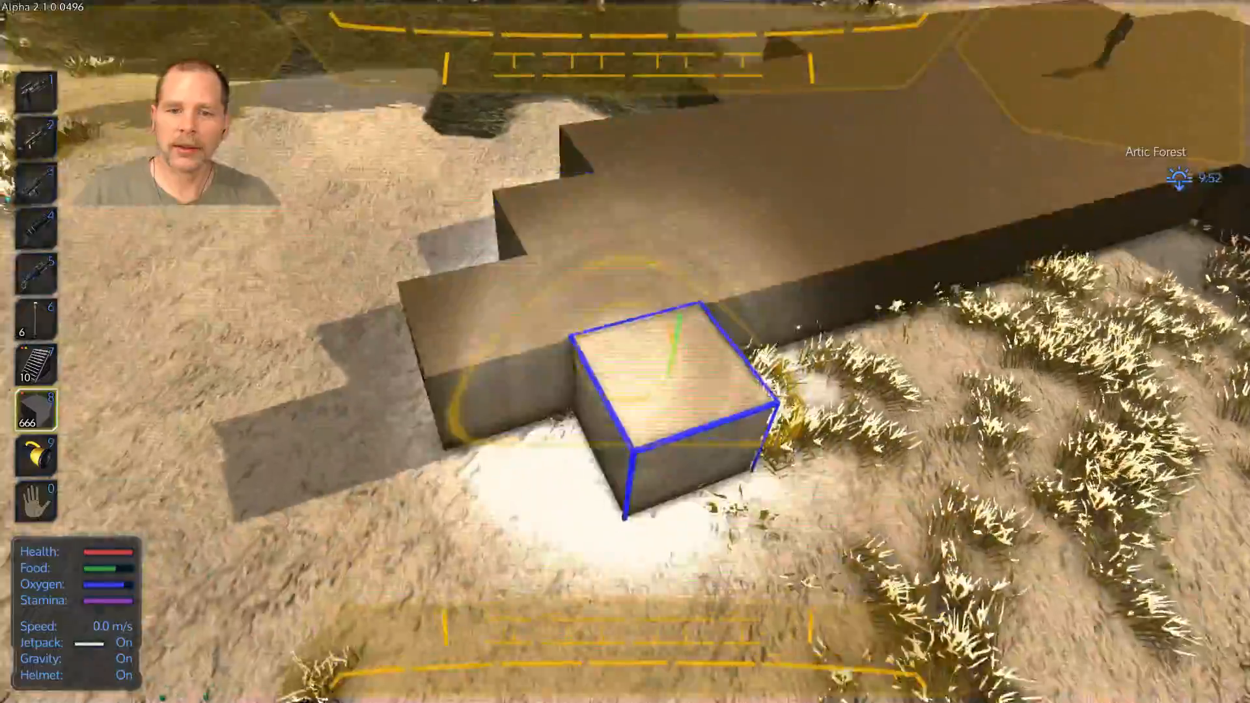
mouse_move(625, 352)
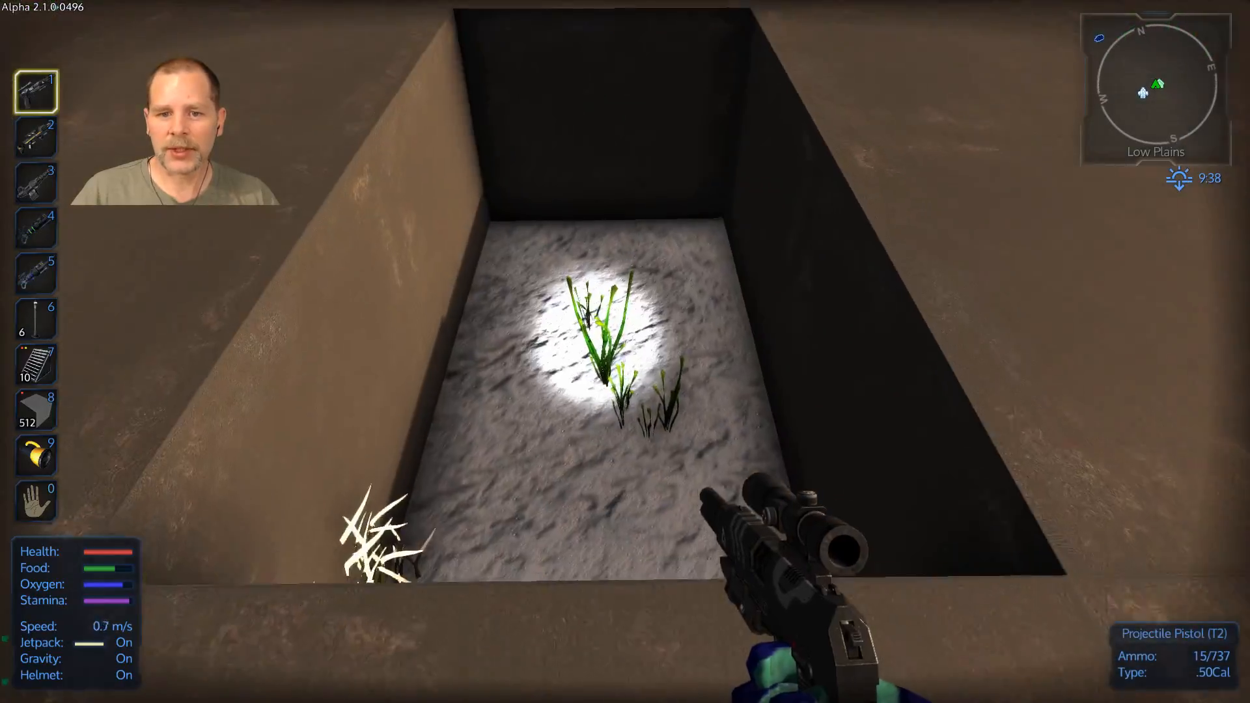
Place a concrete block into the open trench gap of the foundation.
left_click(625, 352)
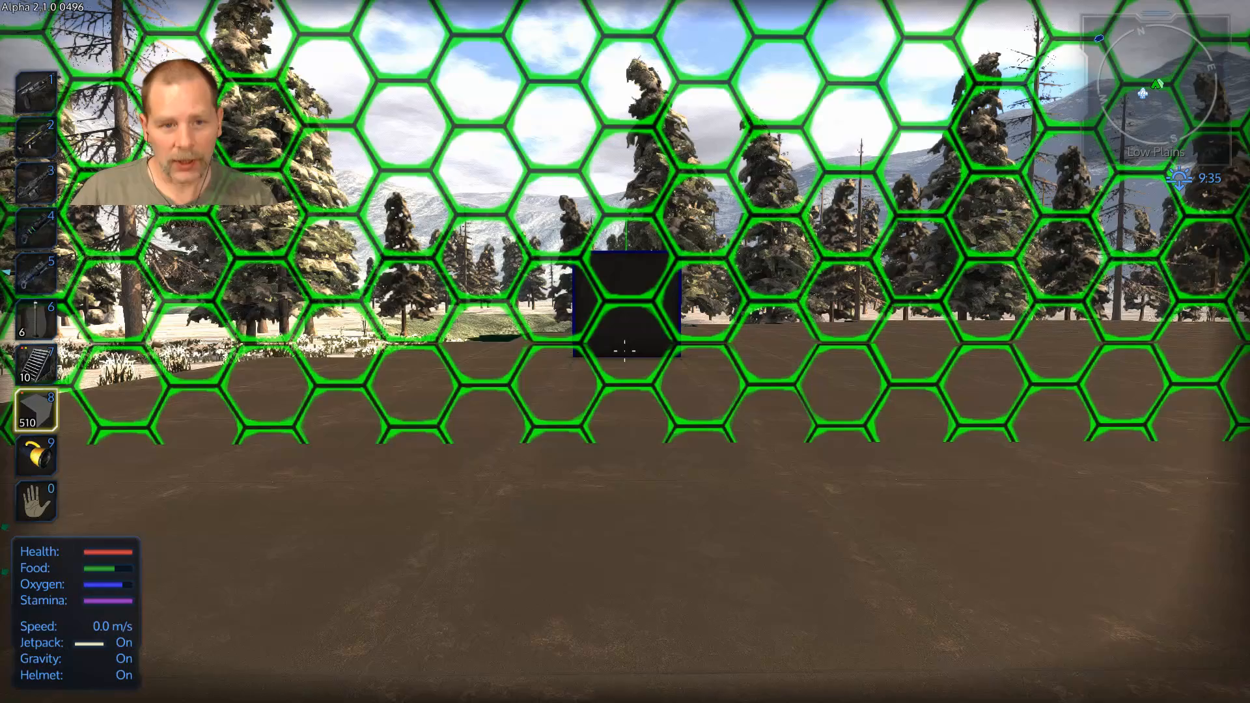
Bring up the player inventory and access the Large Minigun Drone wreck's container.
key("i")
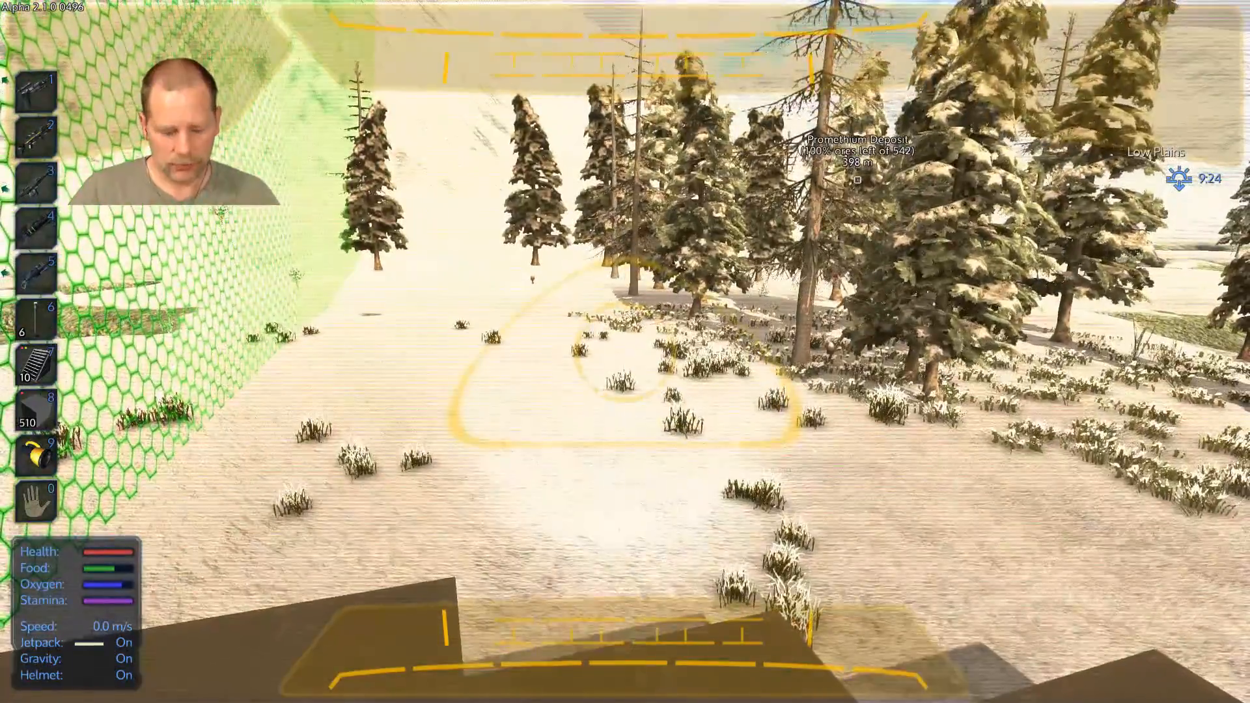
key("i")
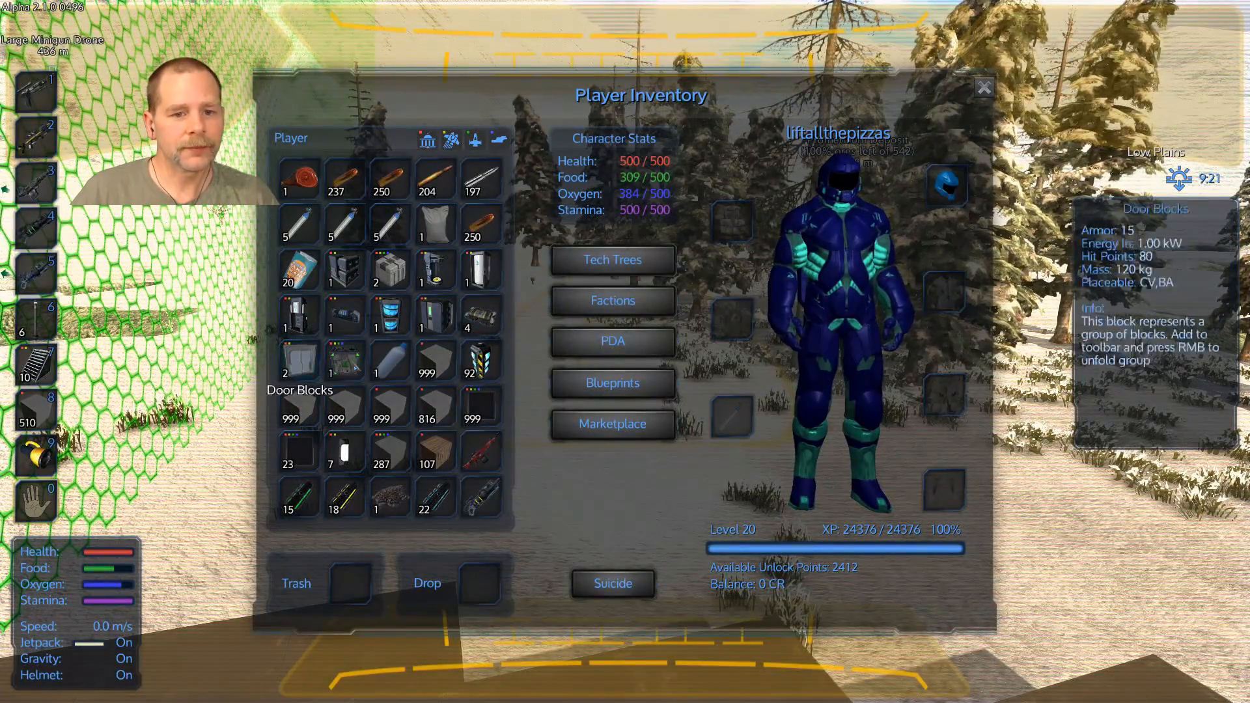
left_click(984, 87)
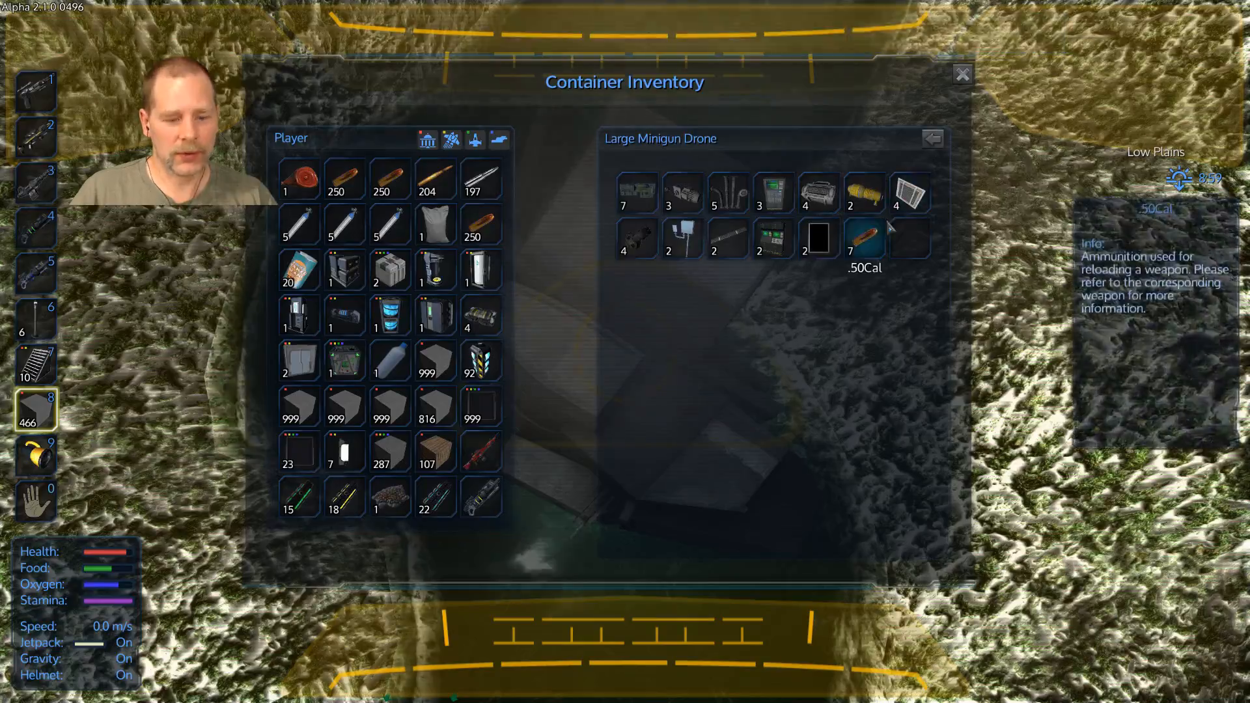
Take the .50Cal loot from the drone's container and board the small vessel Spike.
left_click(962, 74)
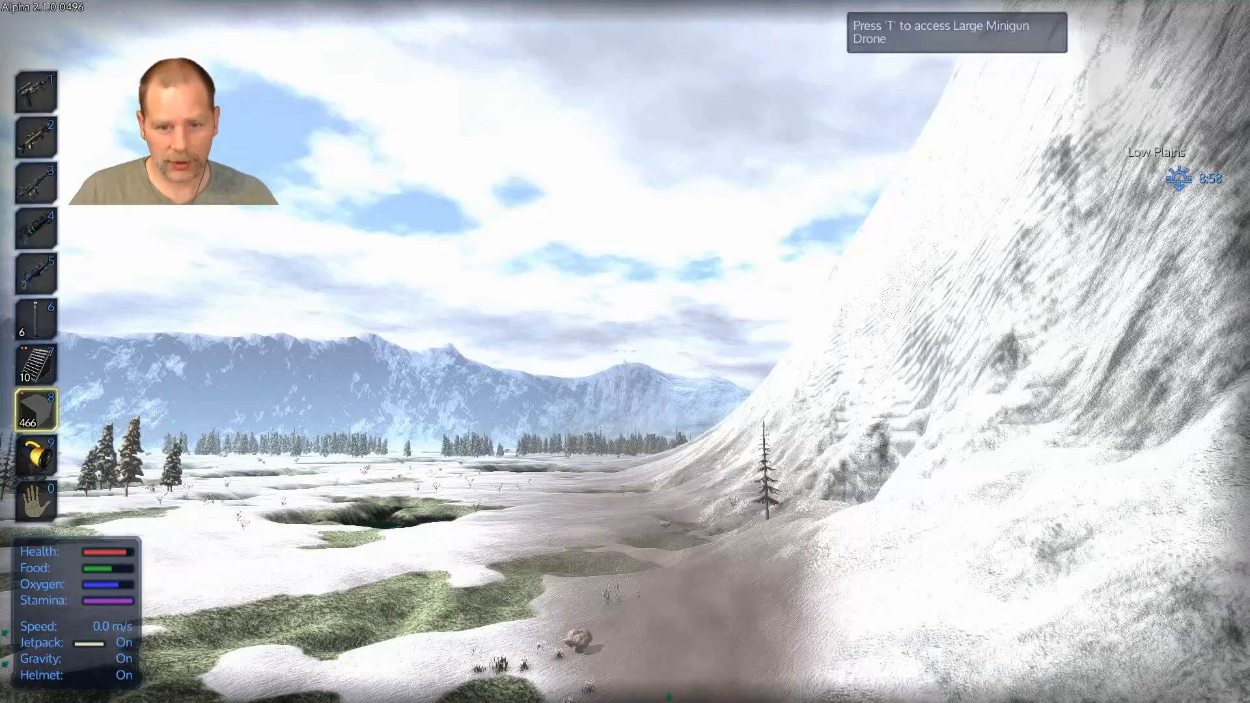
key("t")
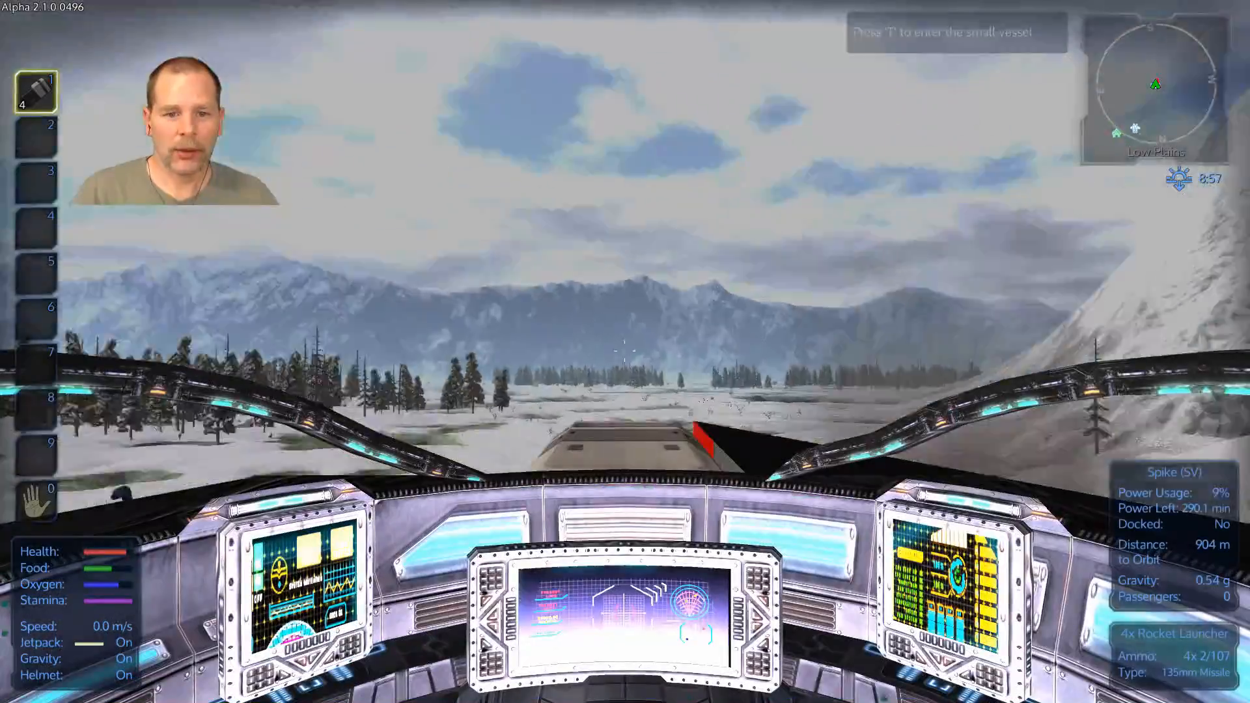